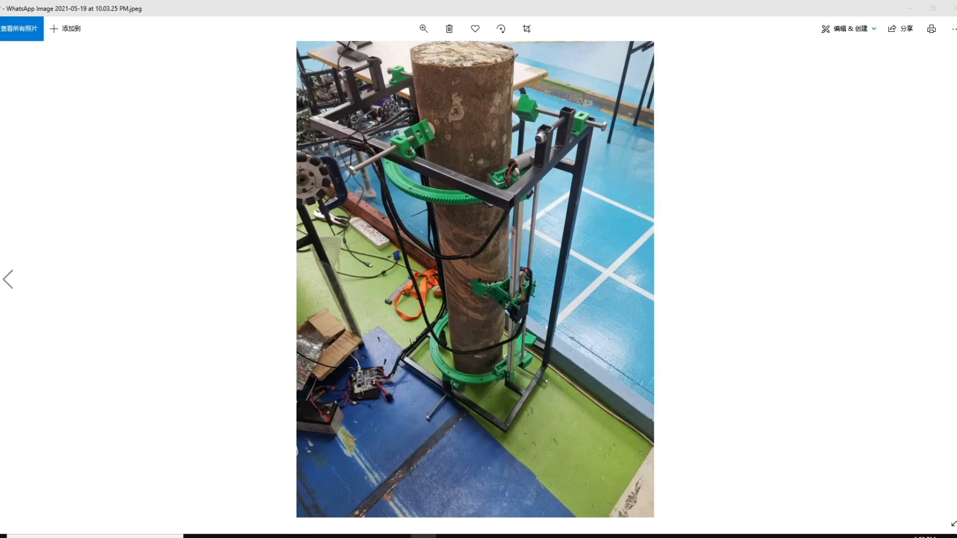
Step: Show the previous photo, the bare climbing-robot frame on the floor
left_click(8, 280)
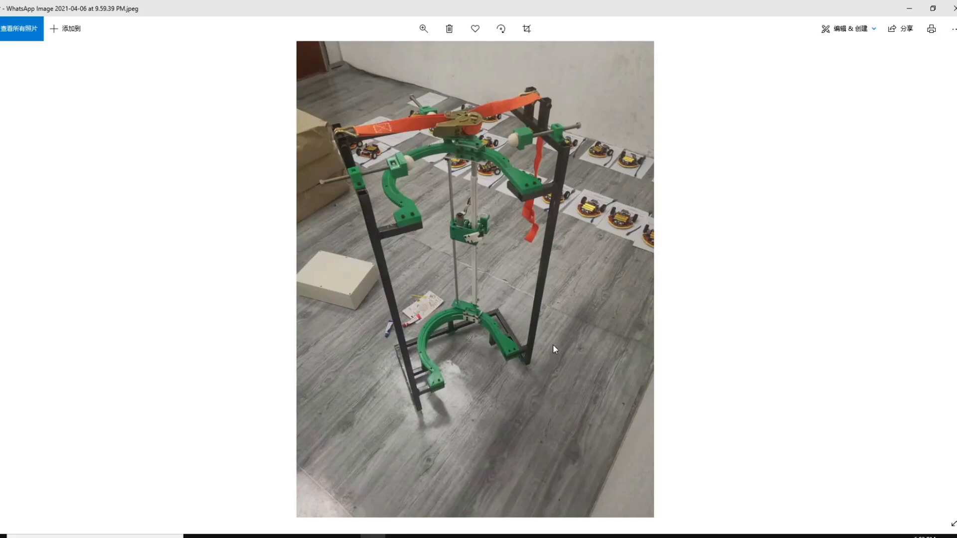
mouse_move(547, 347)
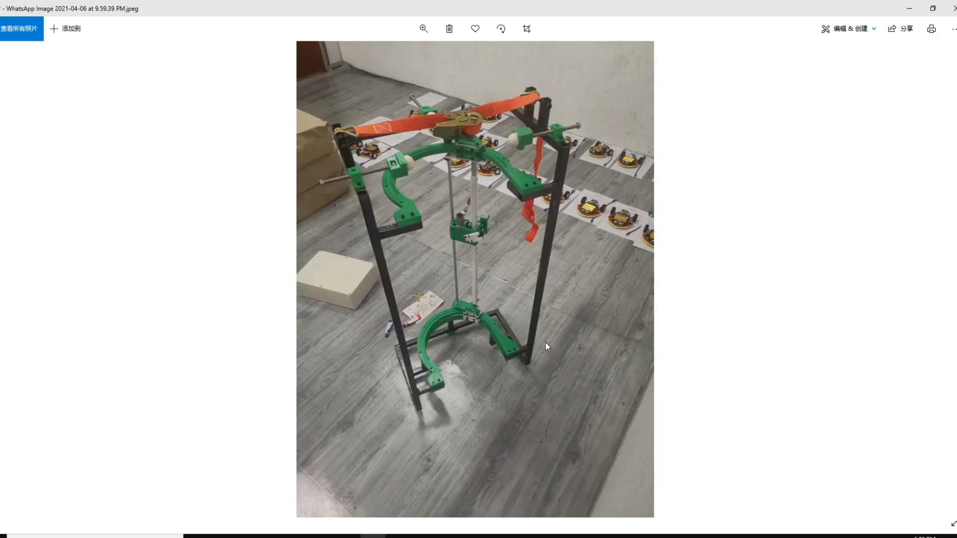
mouse_move(472, 210)
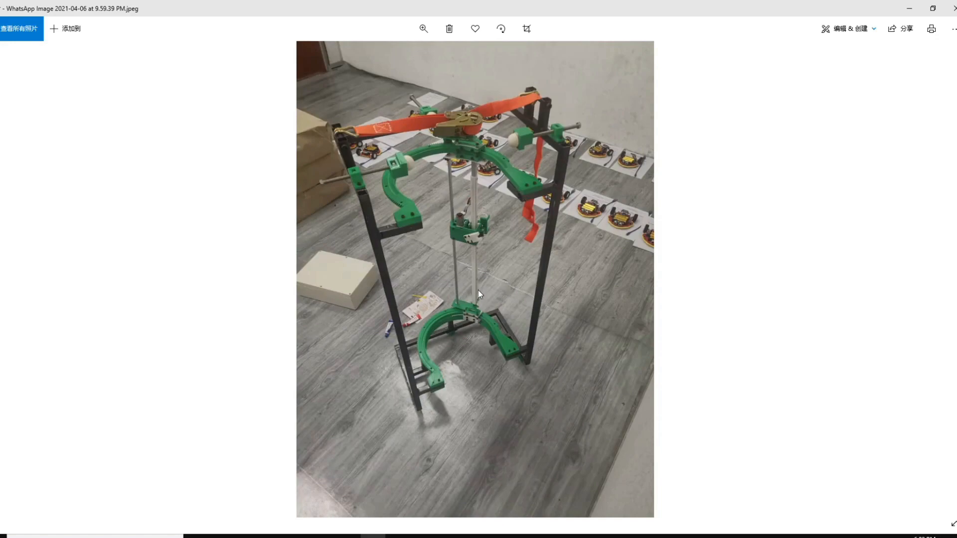
mouse_move(528, 189)
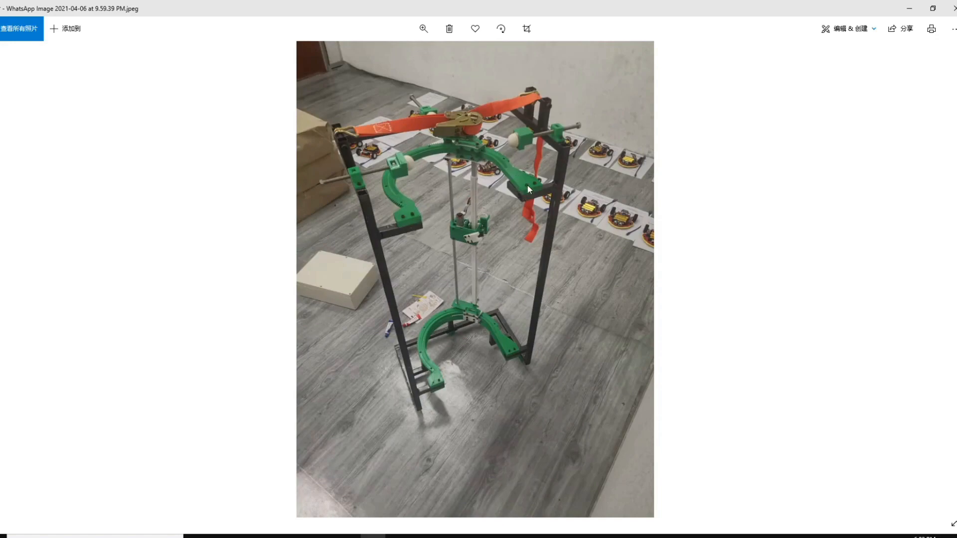
mouse_move(407, 162)
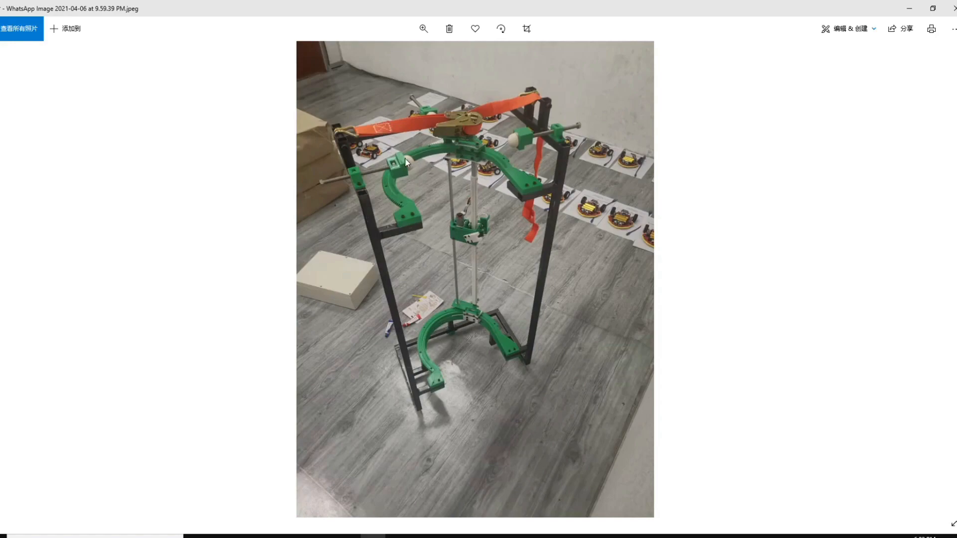
mouse_move(437, 128)
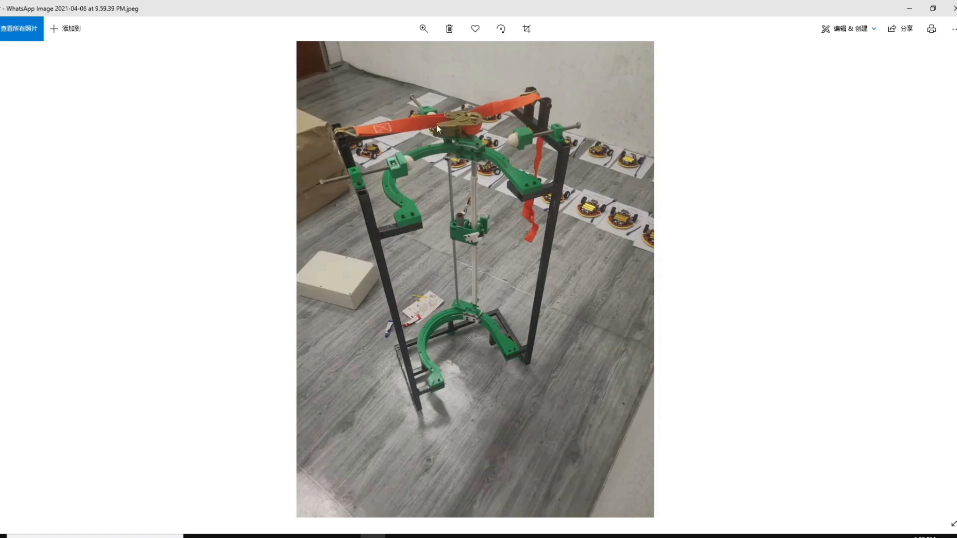
mouse_move(369, 145)
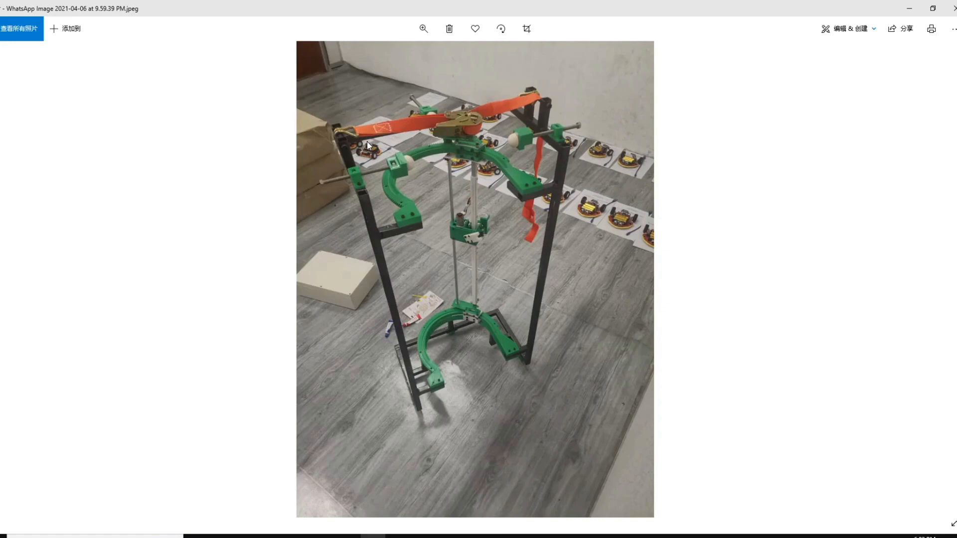
mouse_move(848, 331)
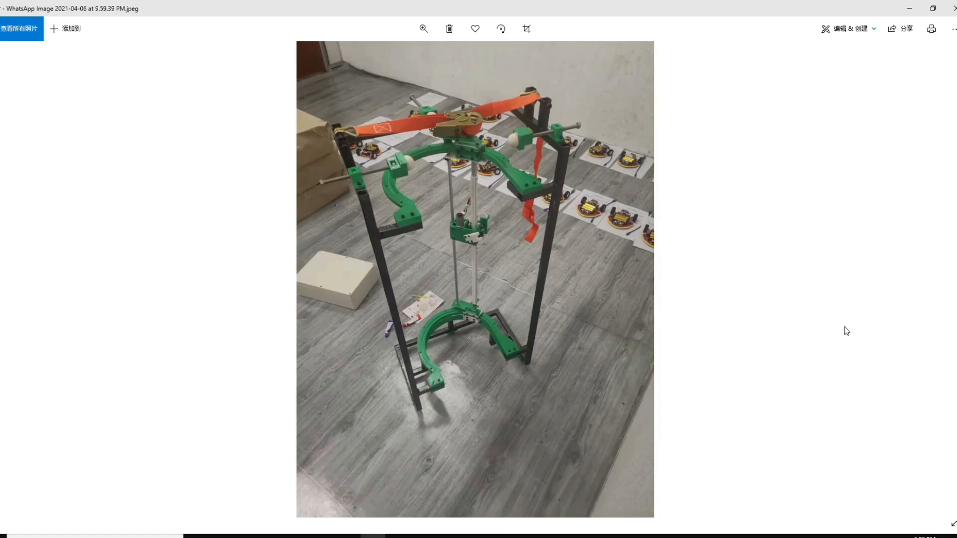
Step: View the log-mounted robot photo, then return to the bare frame photo
left_click(943, 280)
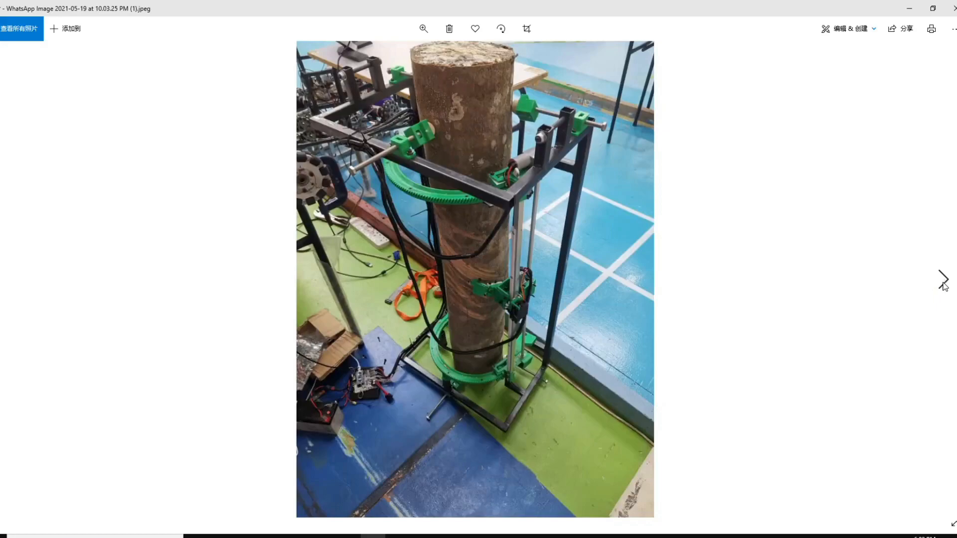
mouse_move(462, 261)
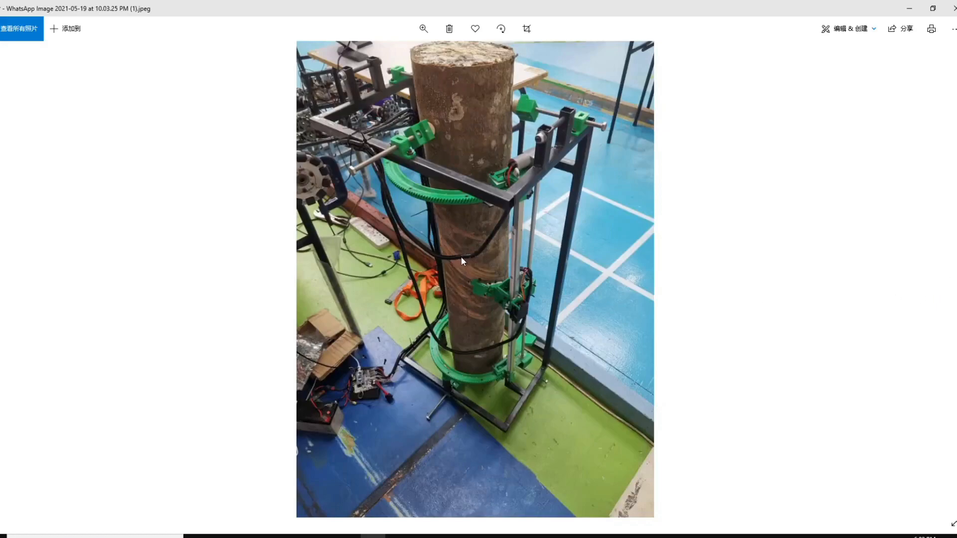
mouse_move(421, 220)
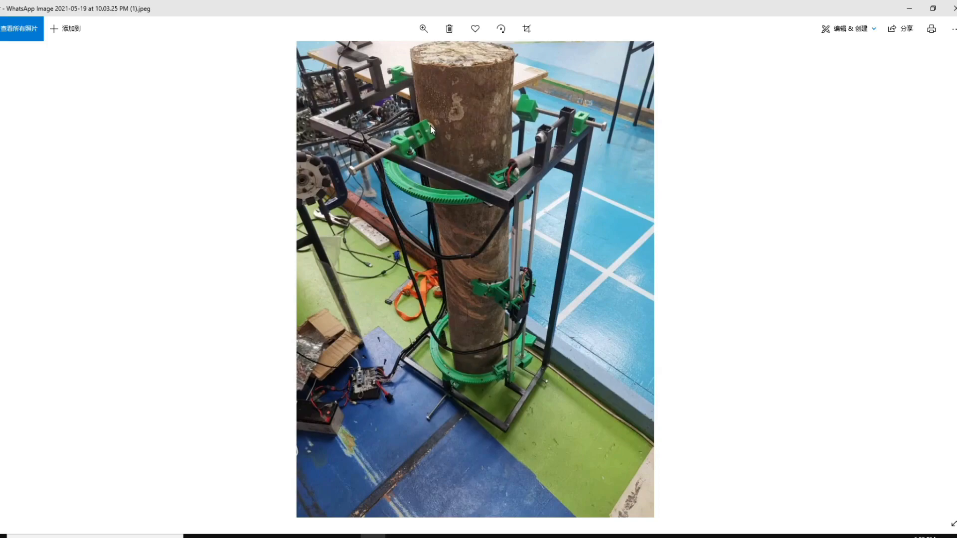
mouse_move(484, 116)
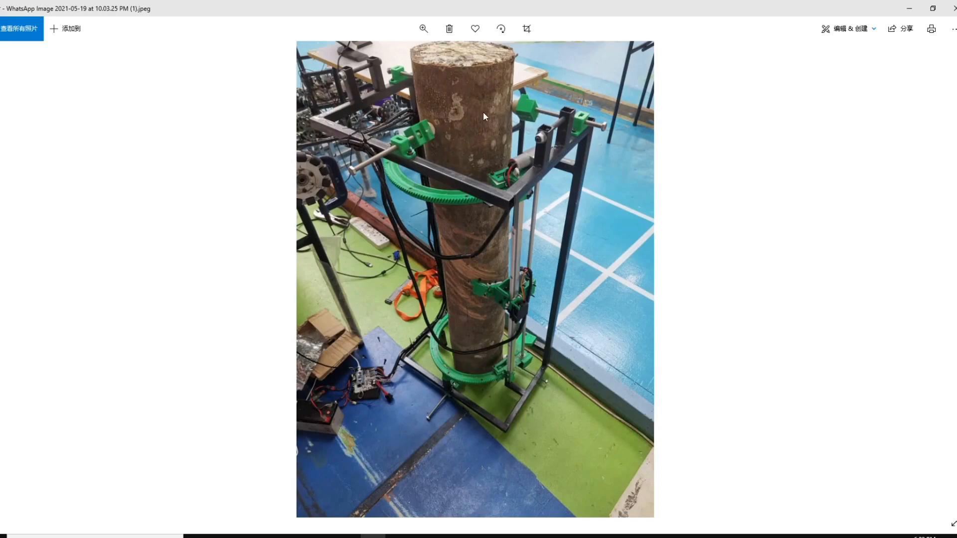
mouse_move(438, 130)
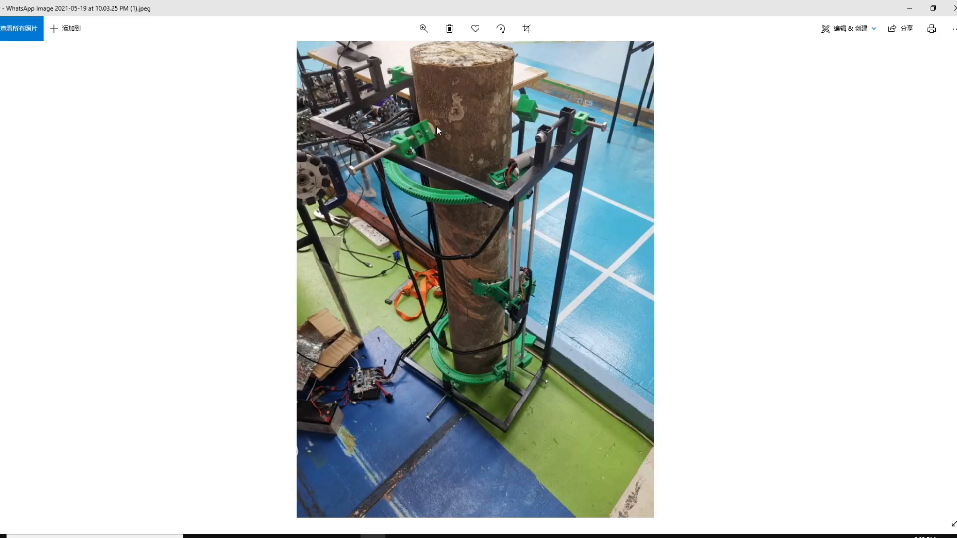
mouse_move(424, 141)
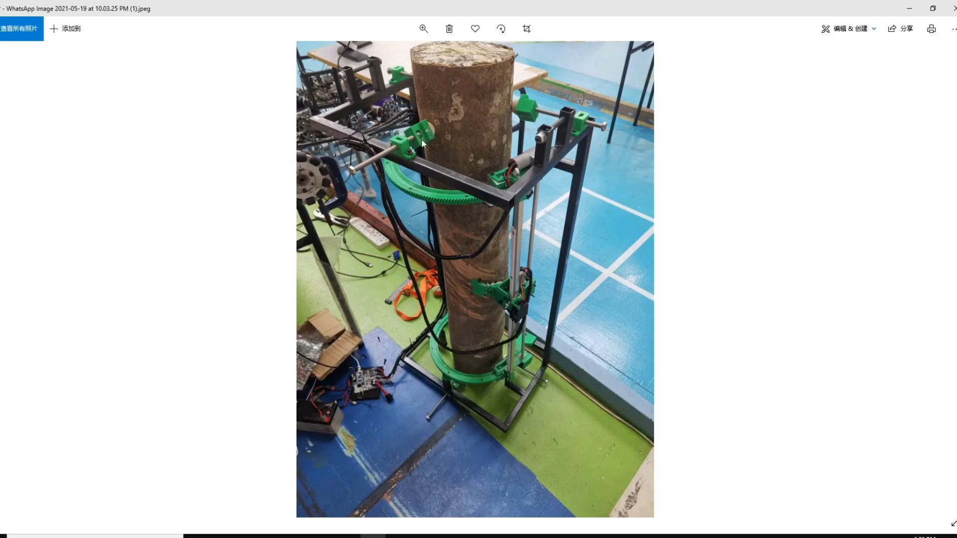
mouse_move(430, 146)
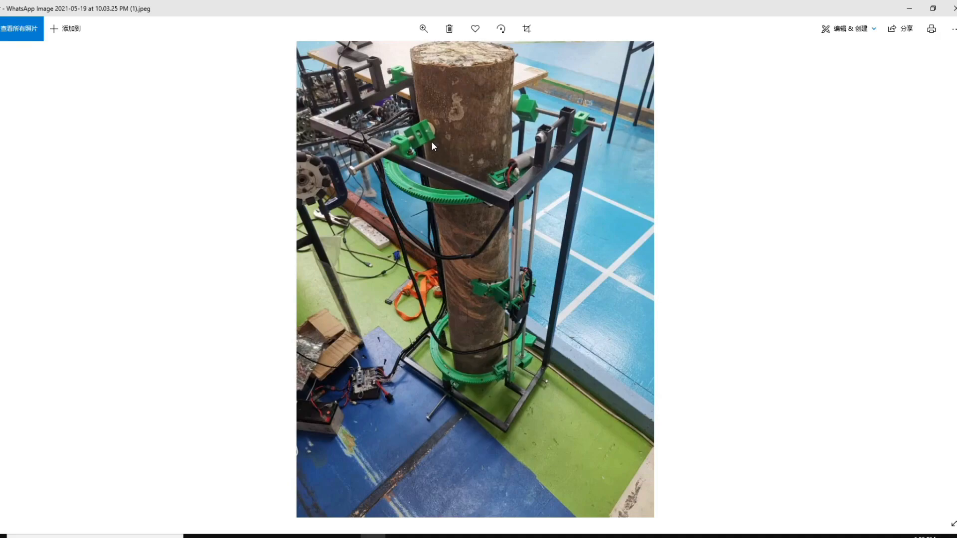
mouse_move(431, 147)
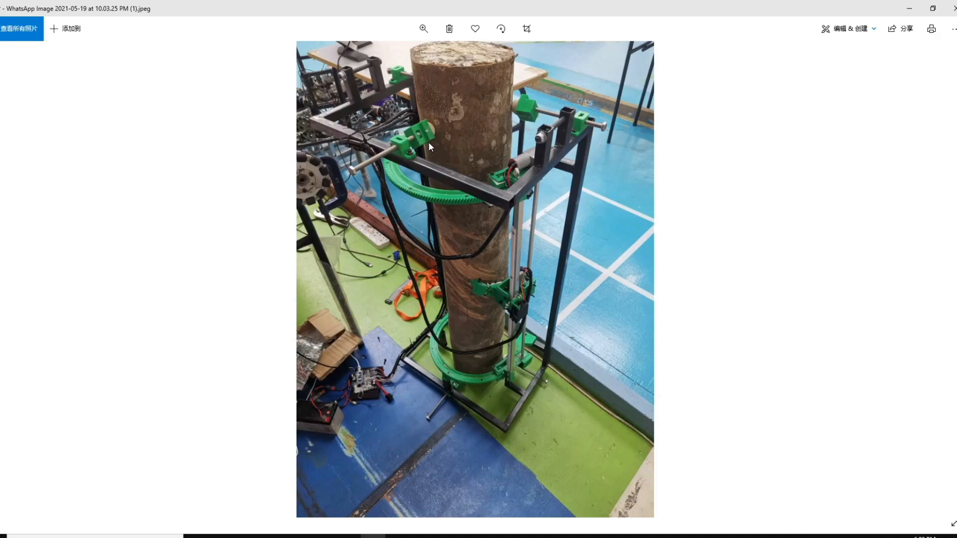
mouse_move(402, 106)
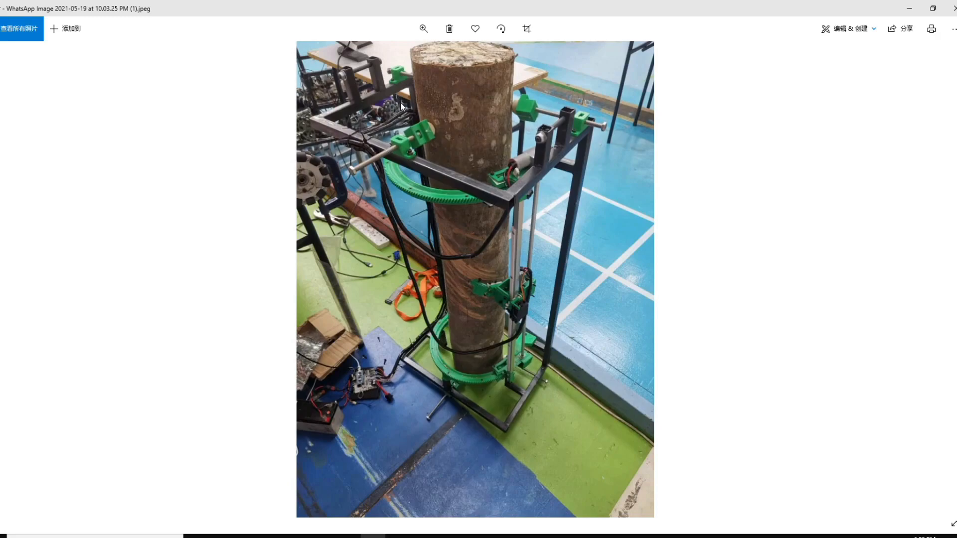
mouse_move(454, 123)
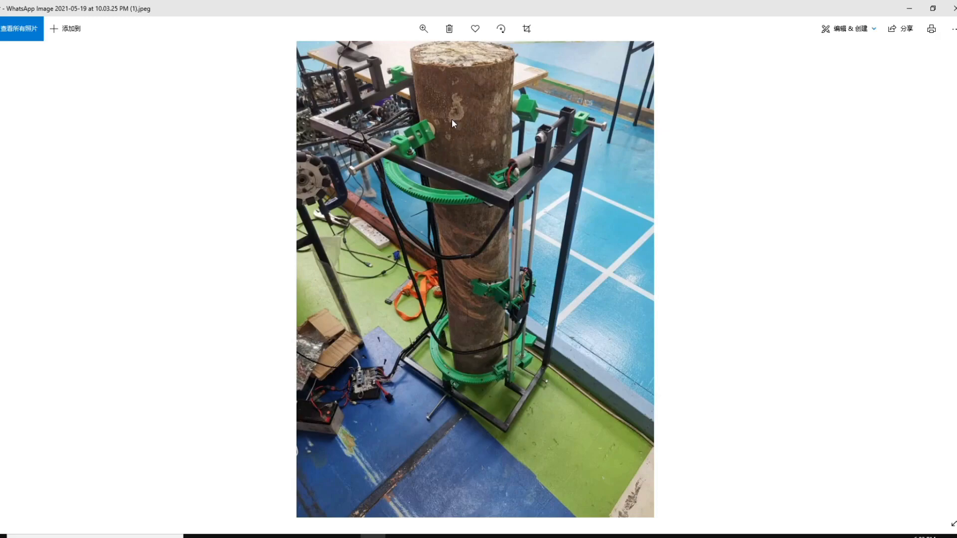
mouse_move(476, 125)
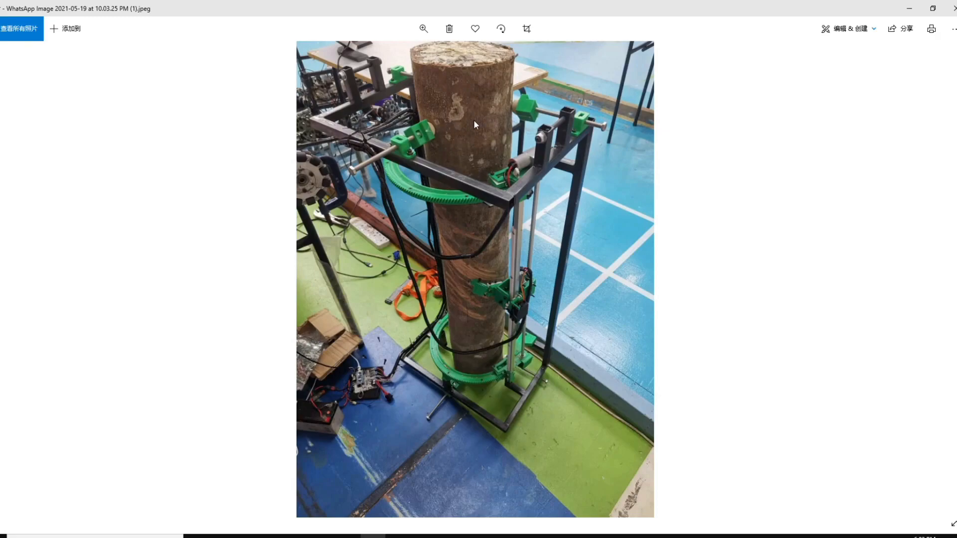
mouse_move(8, 281)
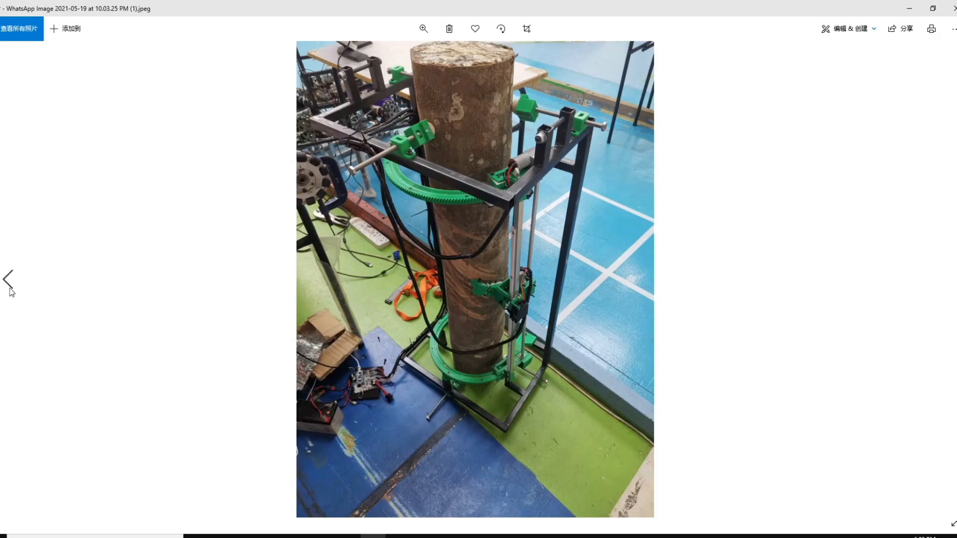
left_click(9, 280)
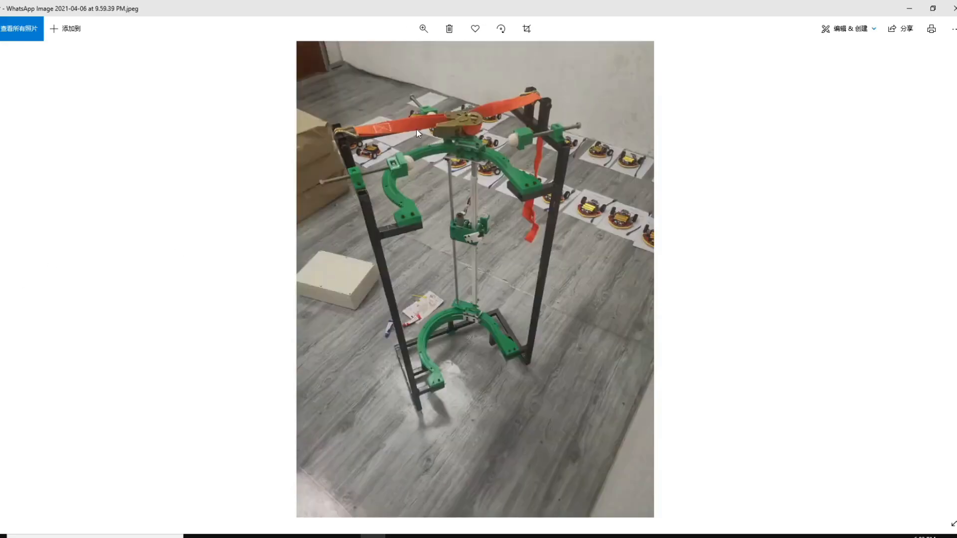
mouse_move(467, 125)
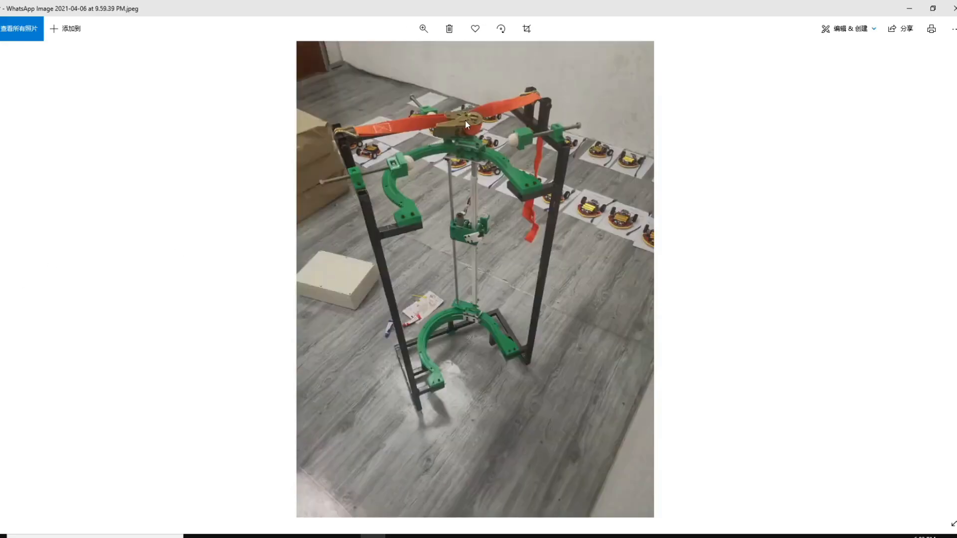
mouse_move(735, 302)
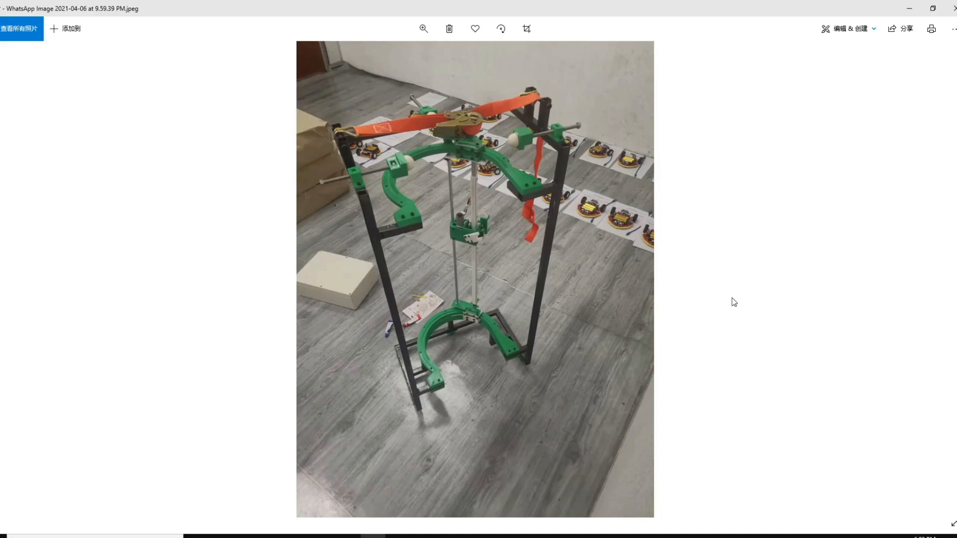
mouse_move(943, 278)
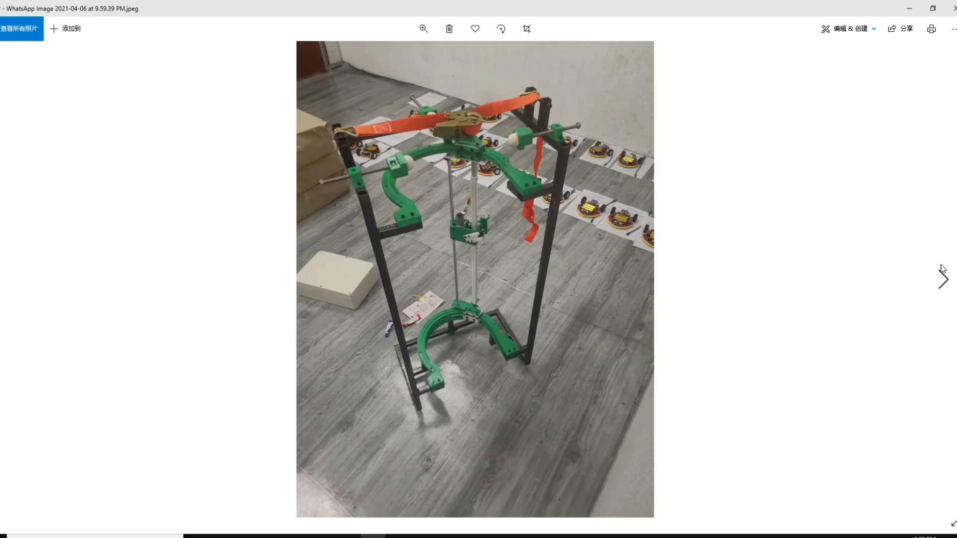
Step: Advance from the bare frame photo to the next project media item
left_click(943, 278)
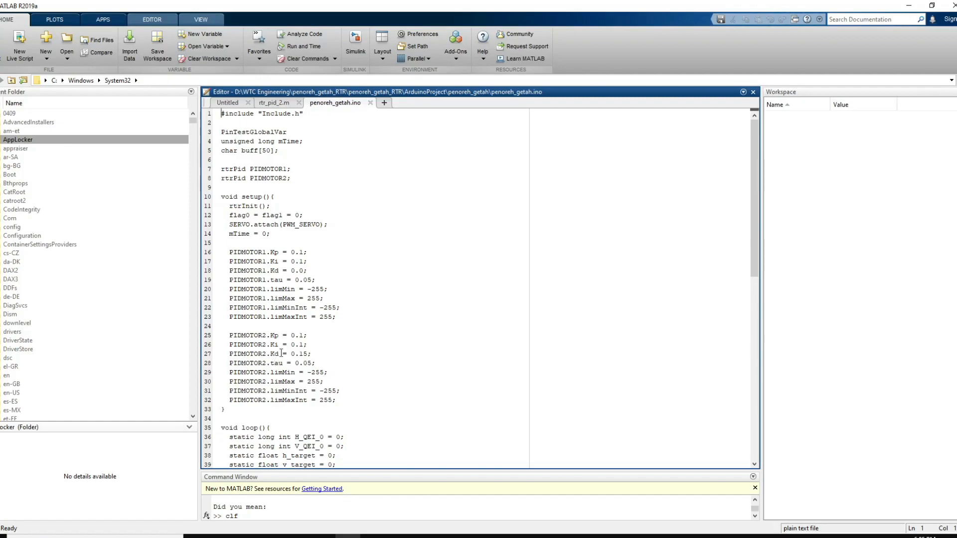
Step: Bring up the rtr_pid_2.m script in the Editor and scroll down through it
left_click(272, 102)
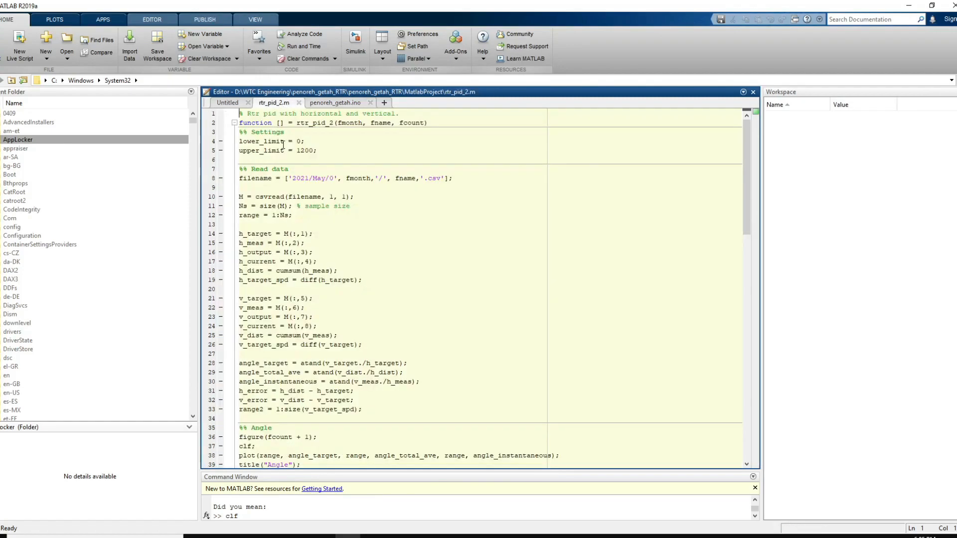
mouse_move(367, 248)
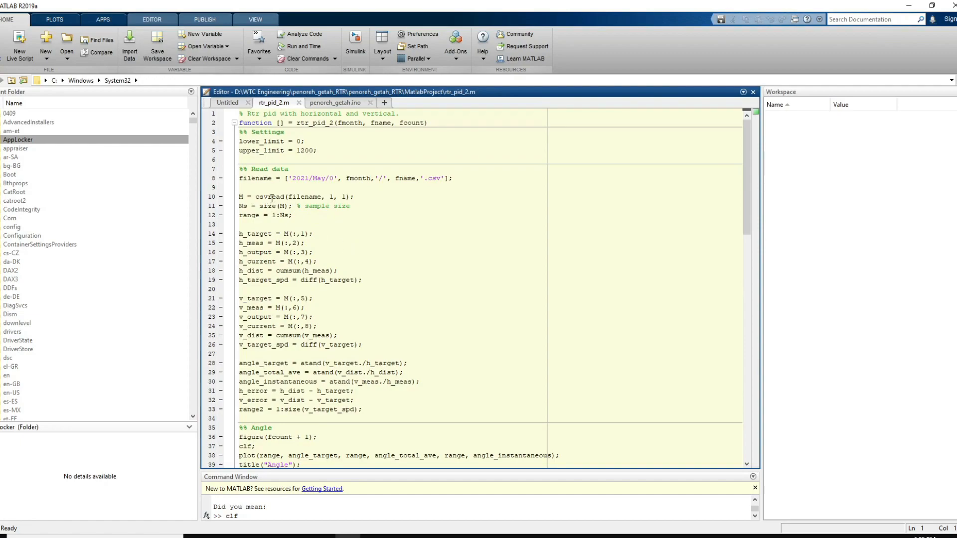
mouse_move(403, 313)
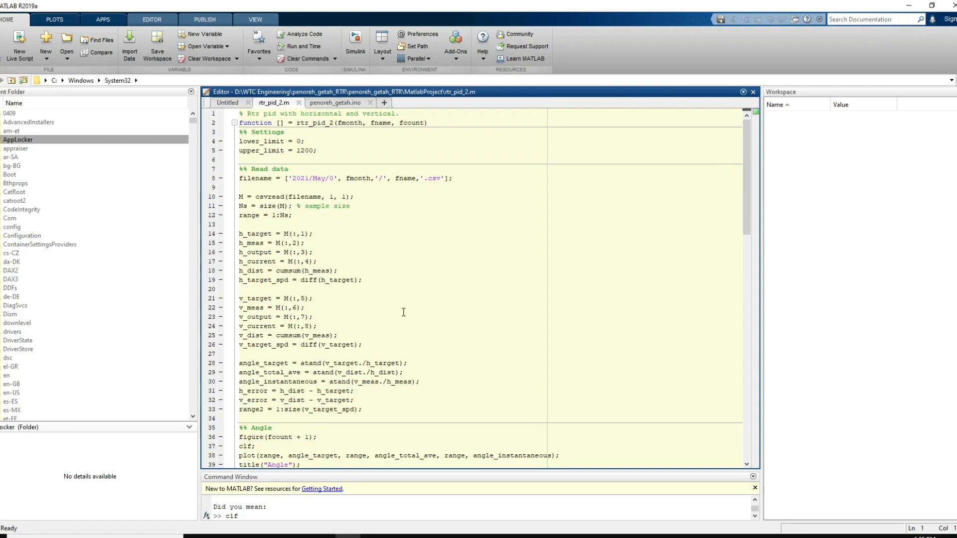
scroll("down", 3)
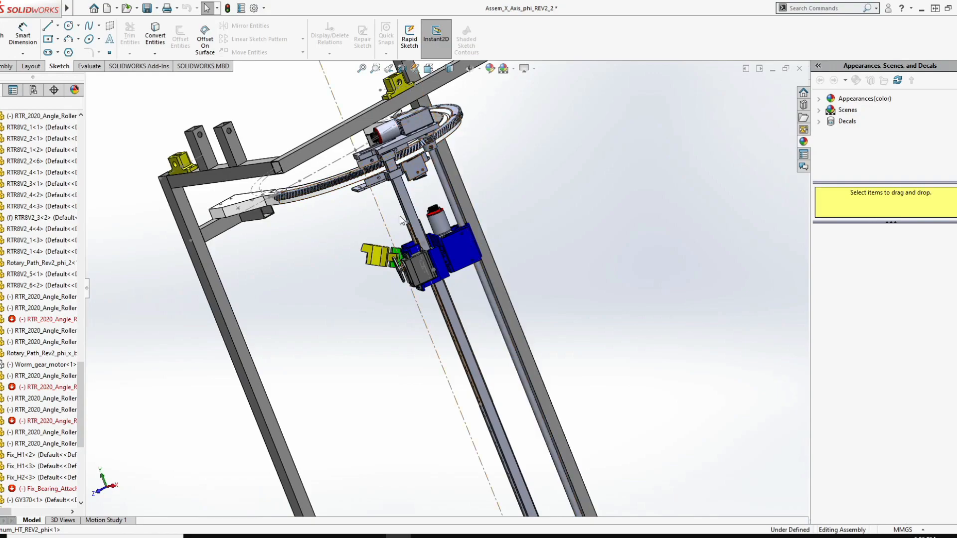
mouse_move(337, 223)
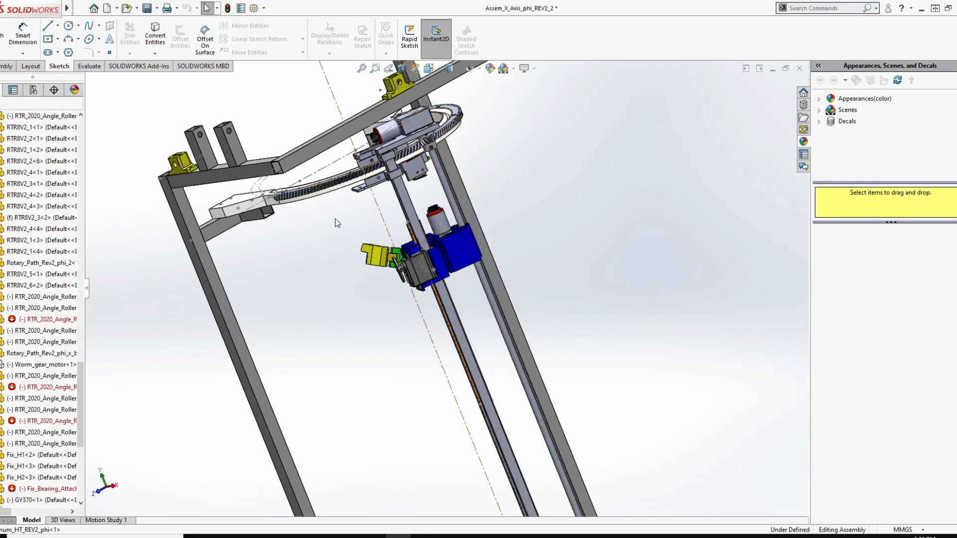
mouse_move(380, 506)
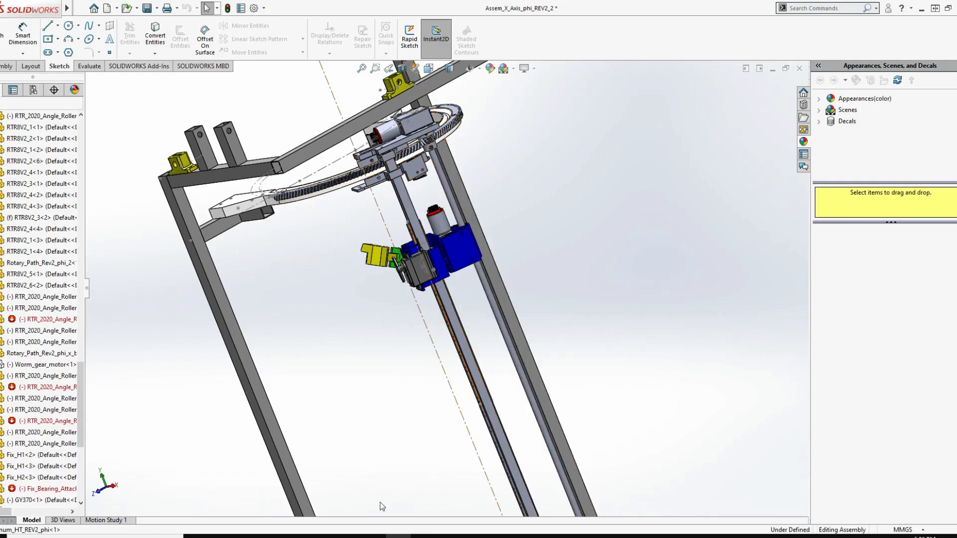
mouse_move(384, 371)
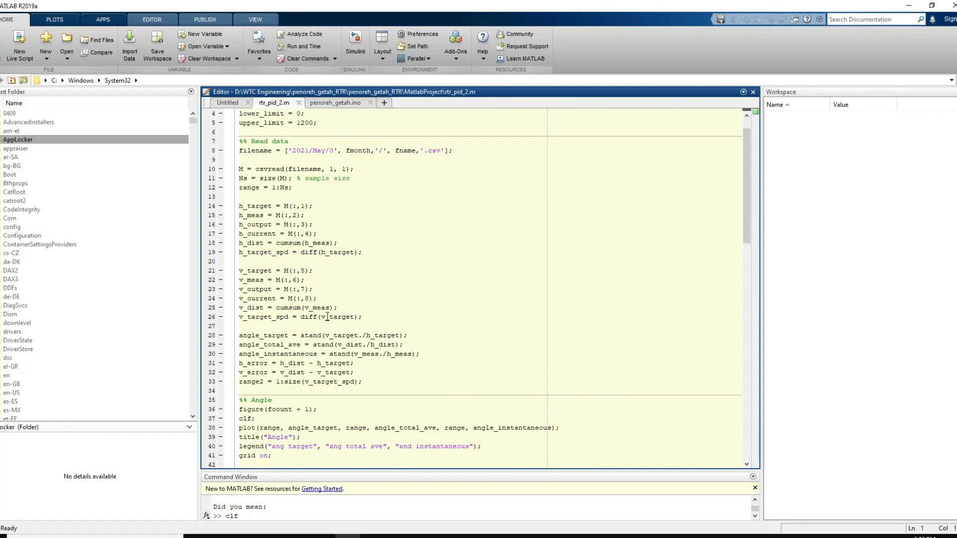
Step: Scroll through rtr_pid_2.m, highlighting the Read data and Angle plotting sections
scroll("up", 3)
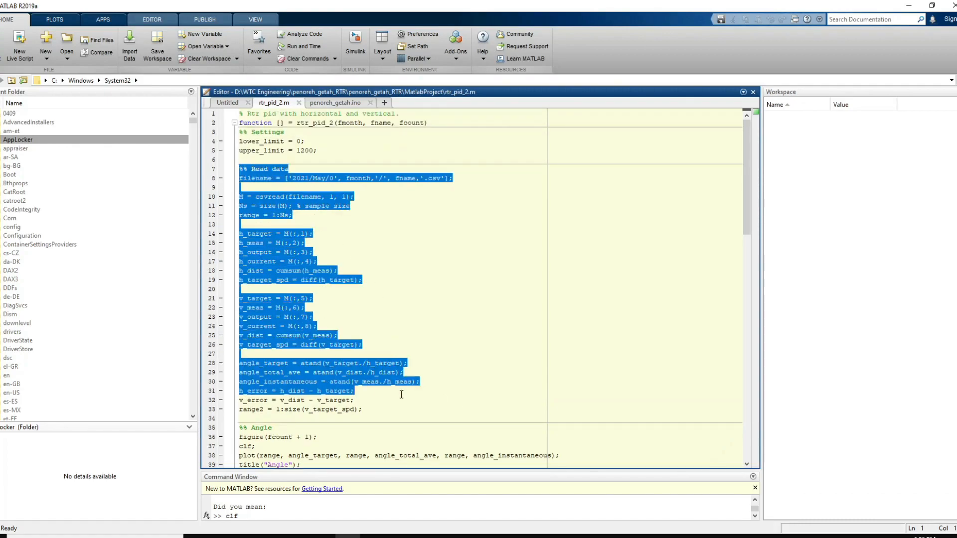
left_click(378, 419)
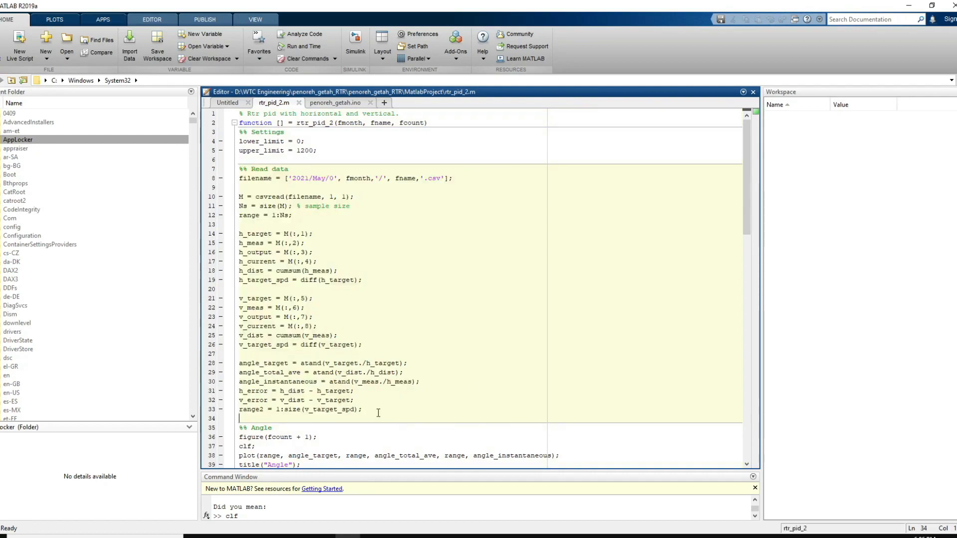
scroll("down", 3)
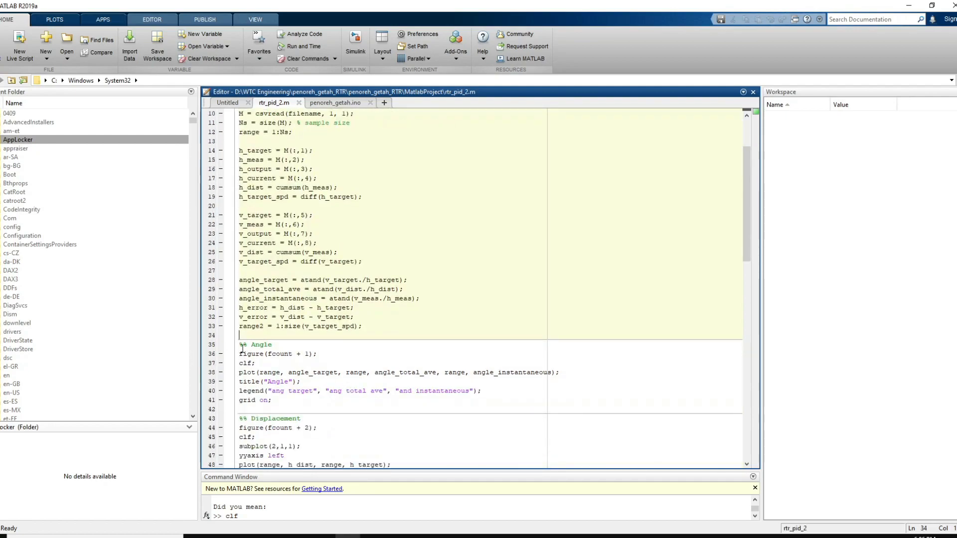
left_click(272, 400)
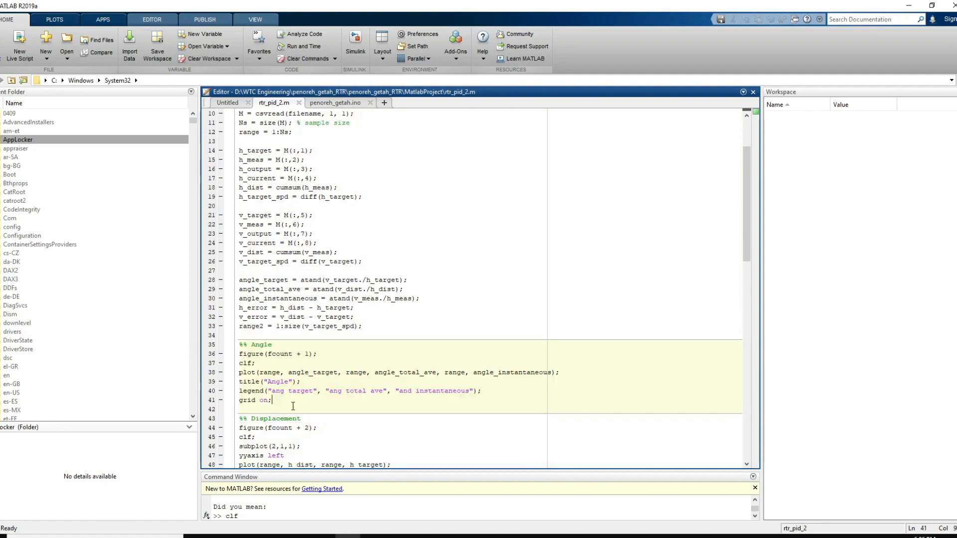